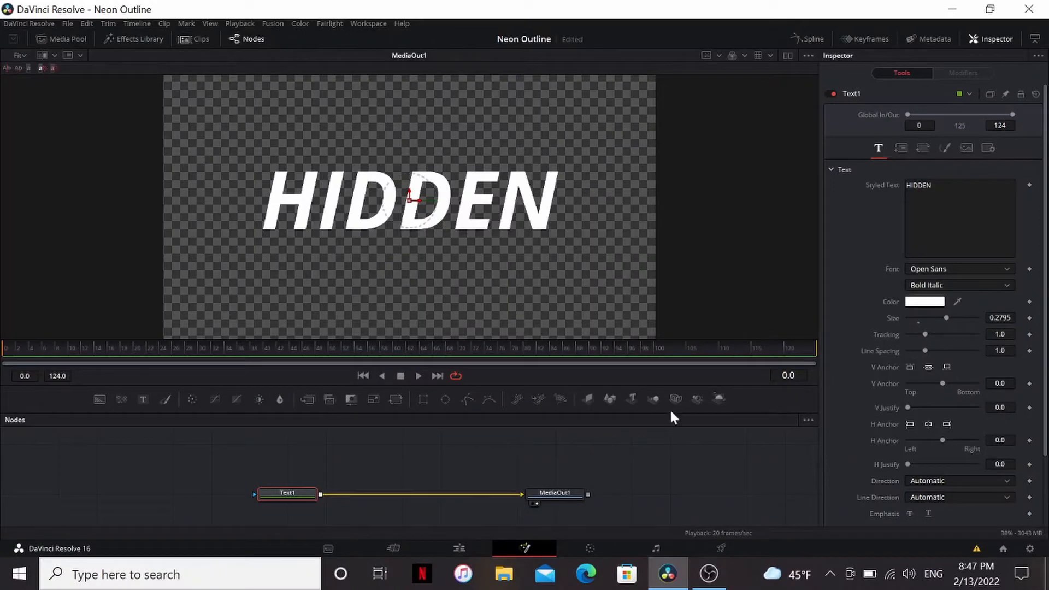
pyautogui.moveTo(478, 259)
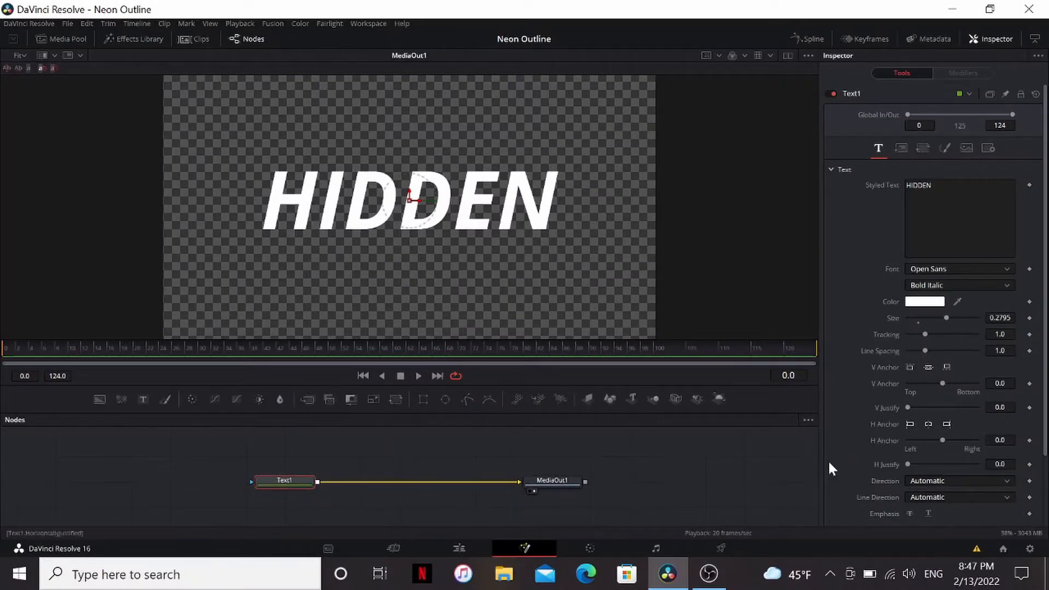
pyautogui.moveTo(596, 453)
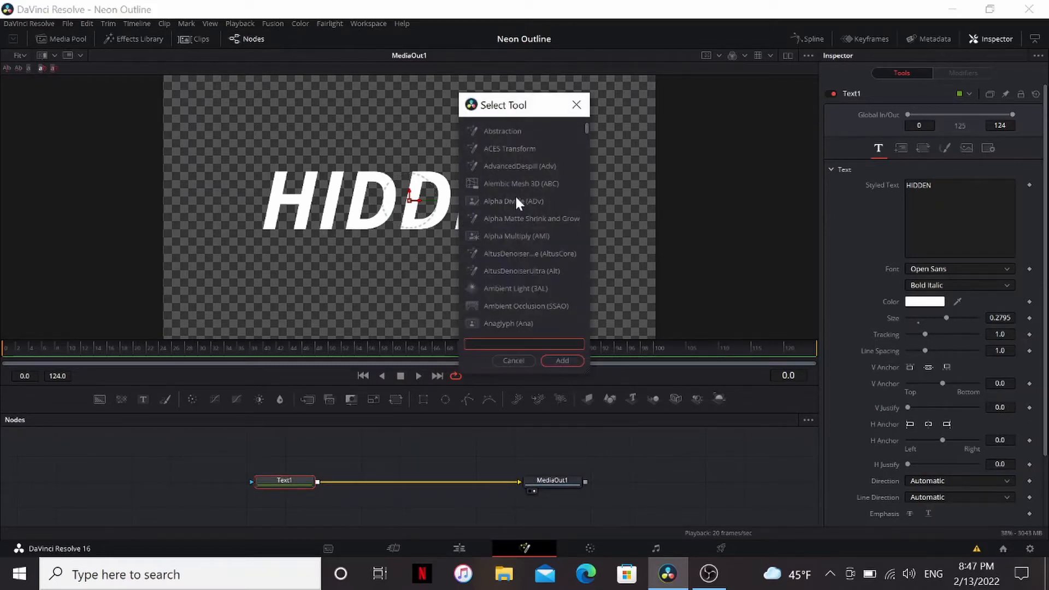
# Step: Scroll the tool picker and dismiss it without adding a tool
pyautogui.scroll(-3)
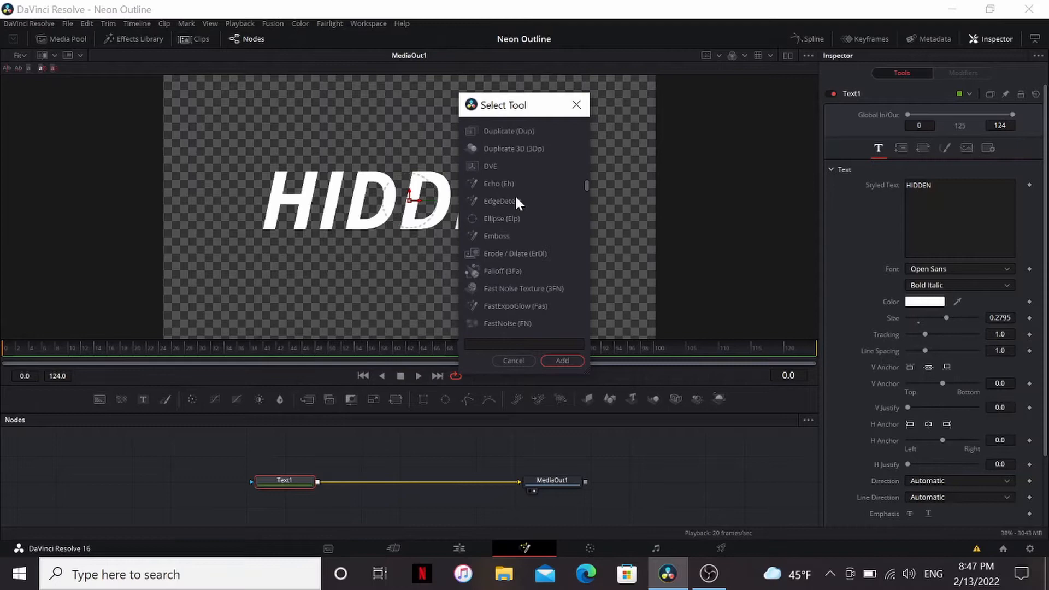
pyautogui.scroll(-3)
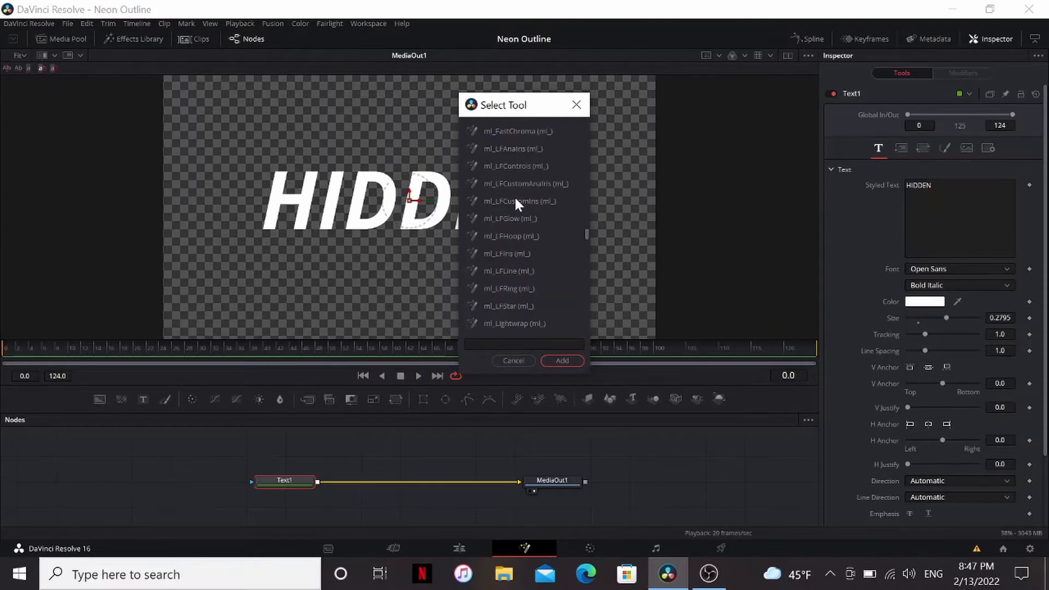
pyautogui.click(513, 360)
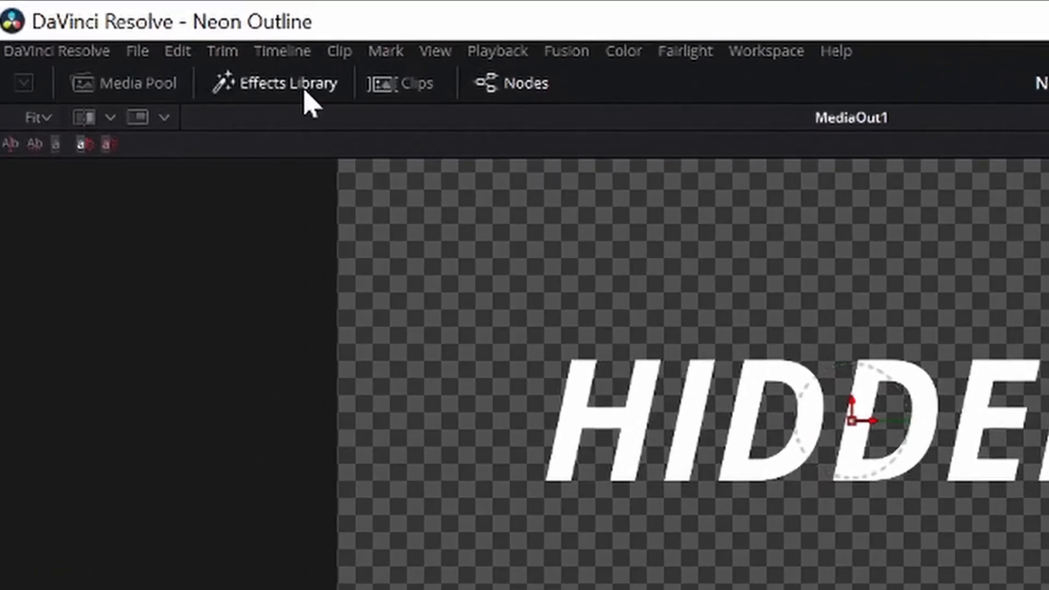
# Step: Open the Effects Library, try Advanced Camera Shake on HIDDEN, review its settings, and remove it
pyautogui.click(275, 83)
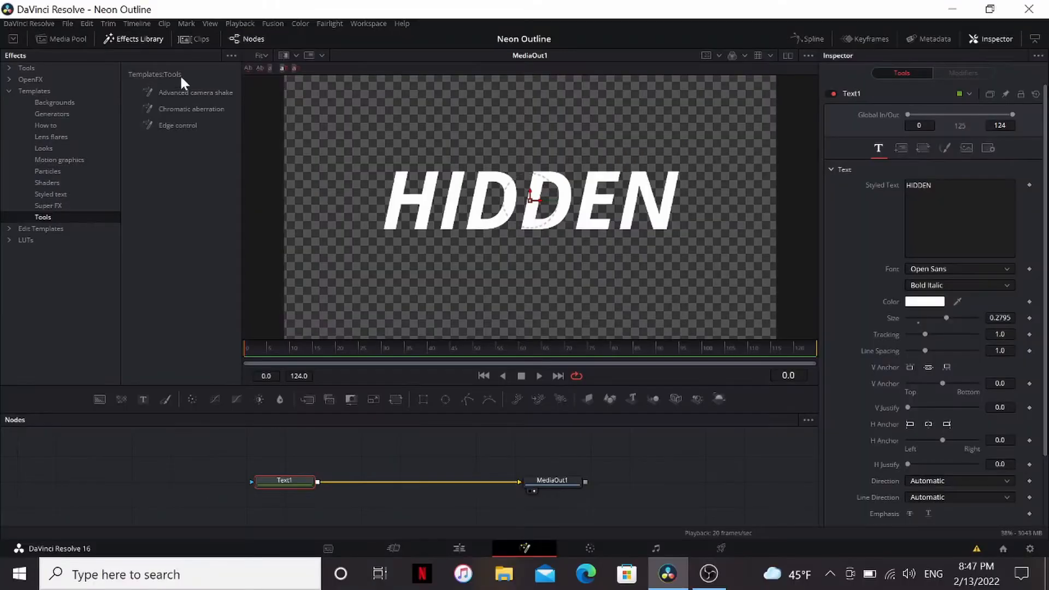
pyautogui.moveTo(167, 192)
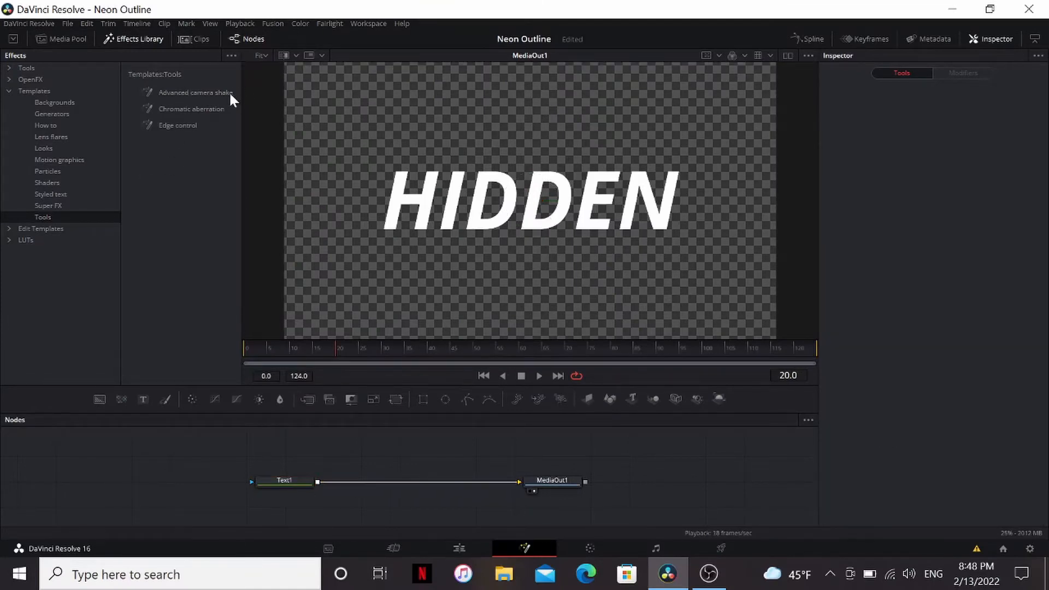
pyautogui.doubleClick(195, 92)
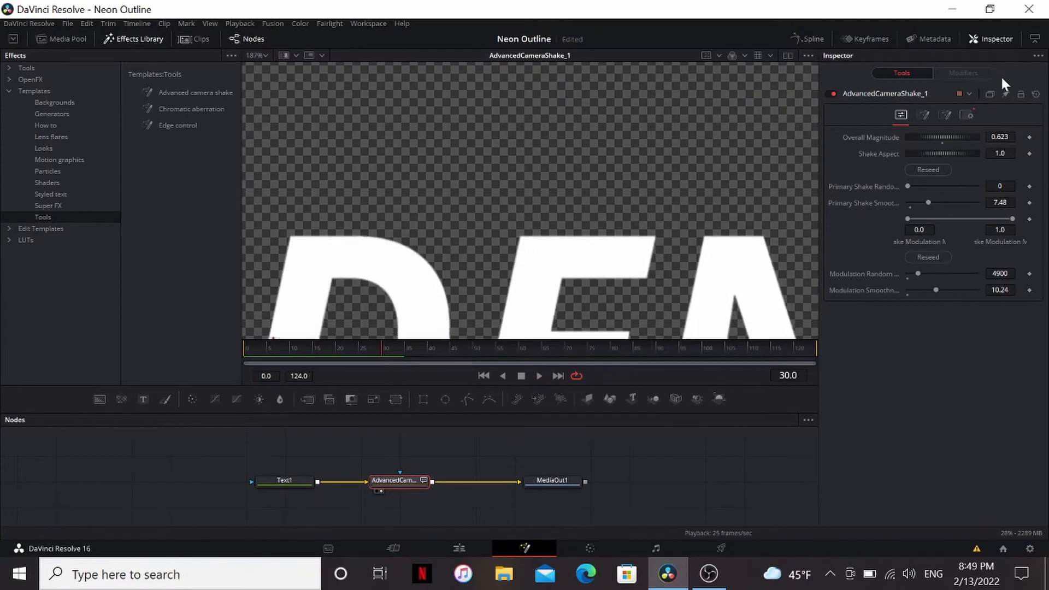
pyautogui.click(967, 114)
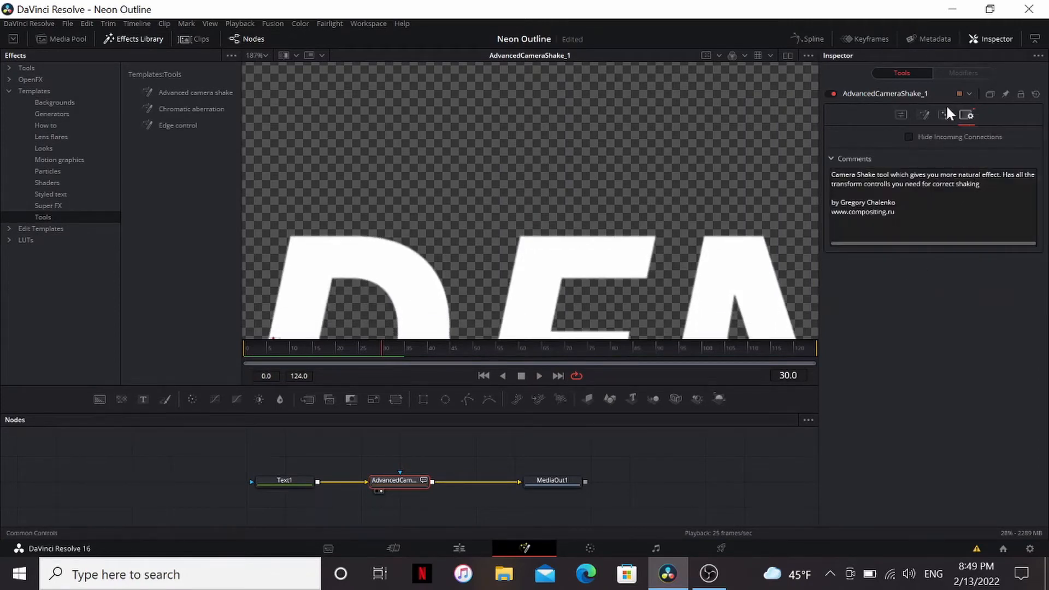
pyautogui.click(944, 115)
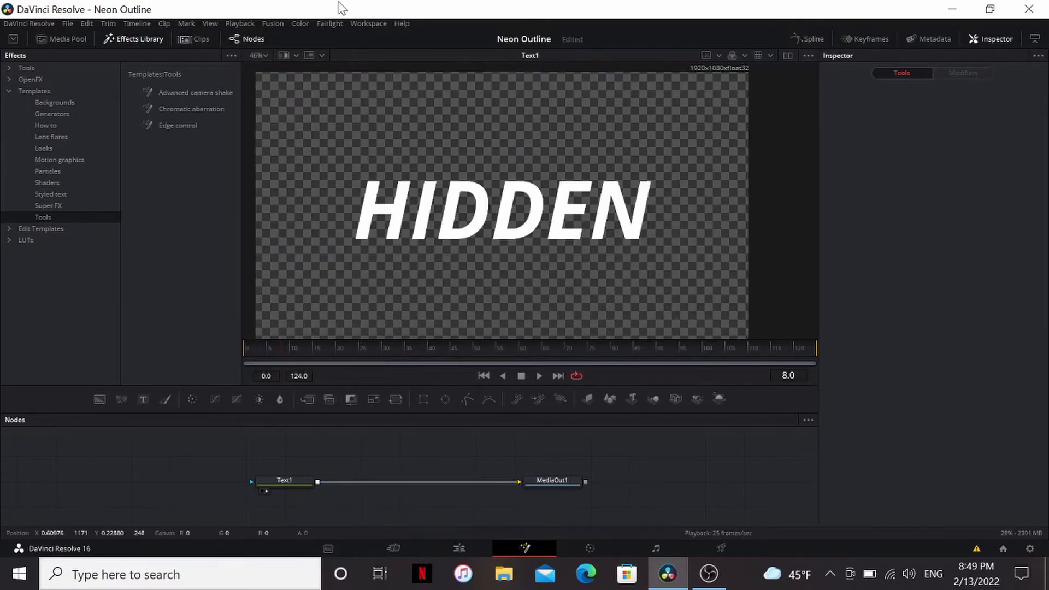
# Step: Add Chromatic Aberration after Text1 and view the colour-fringed HIDDEN letters
pyautogui.click(284, 480)
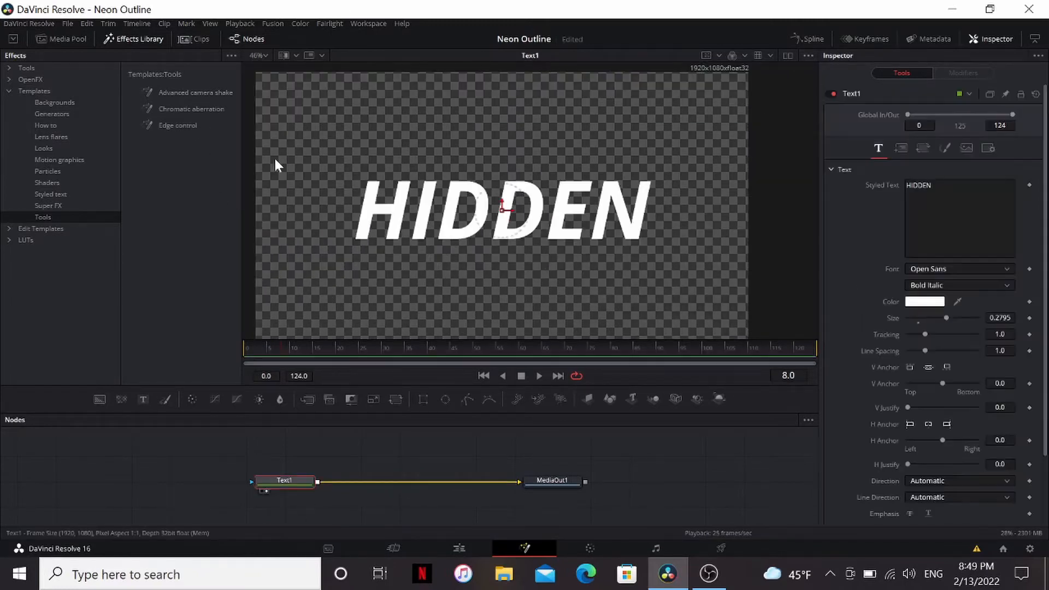
pyautogui.doubleClick(189, 108)
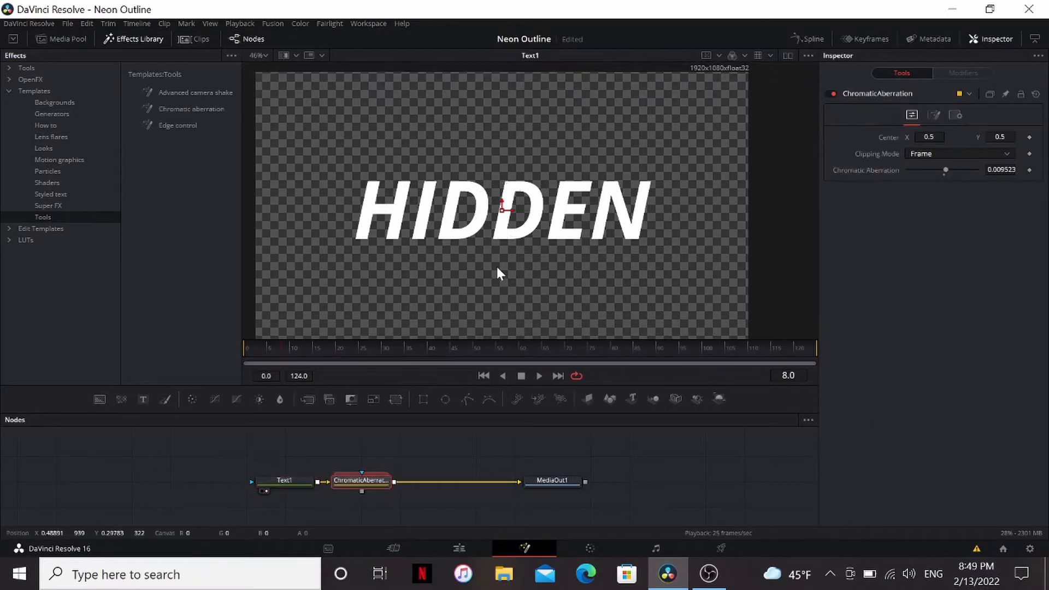
pyautogui.click(361, 480)
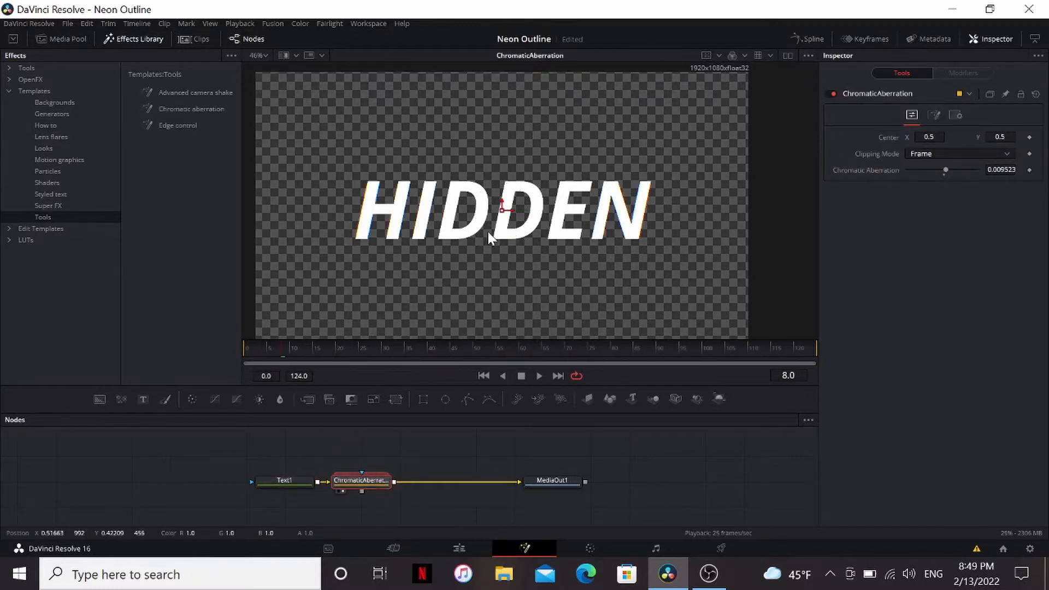
pyautogui.scroll(3)
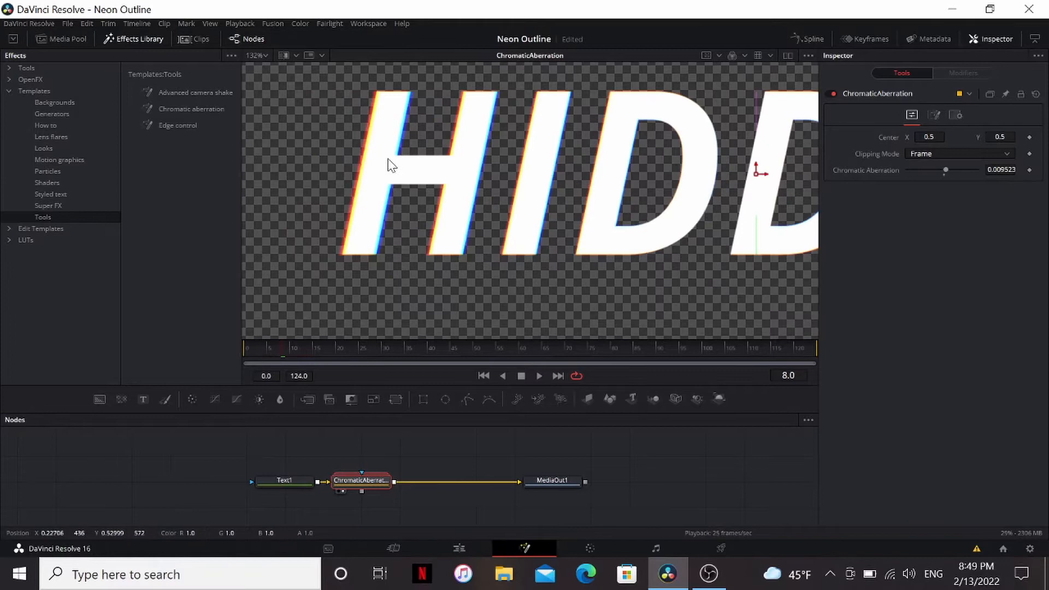
pyautogui.moveTo(792, 152)
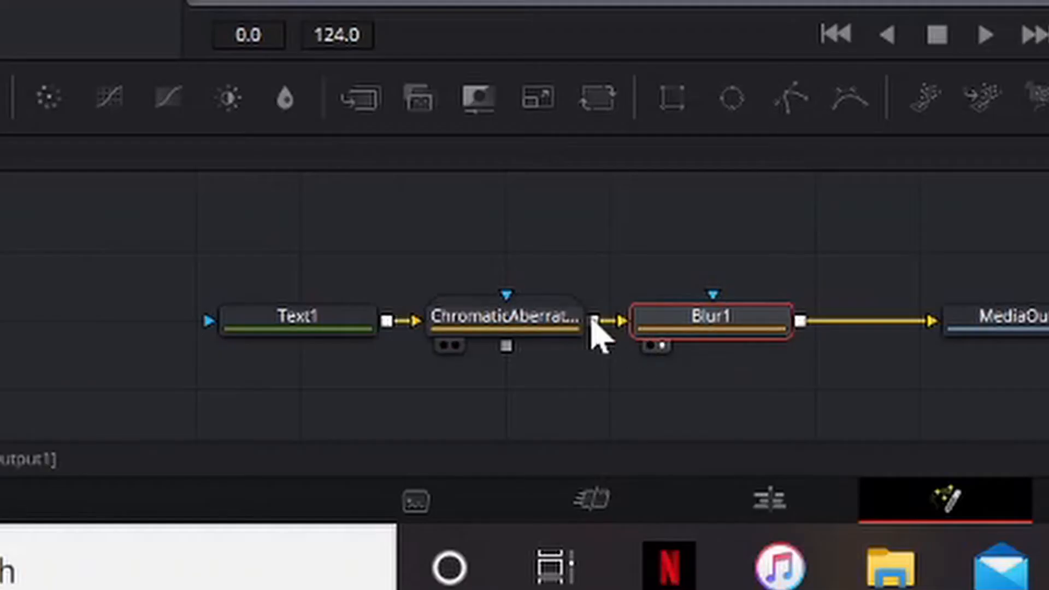
pyautogui.moveTo(504, 364)
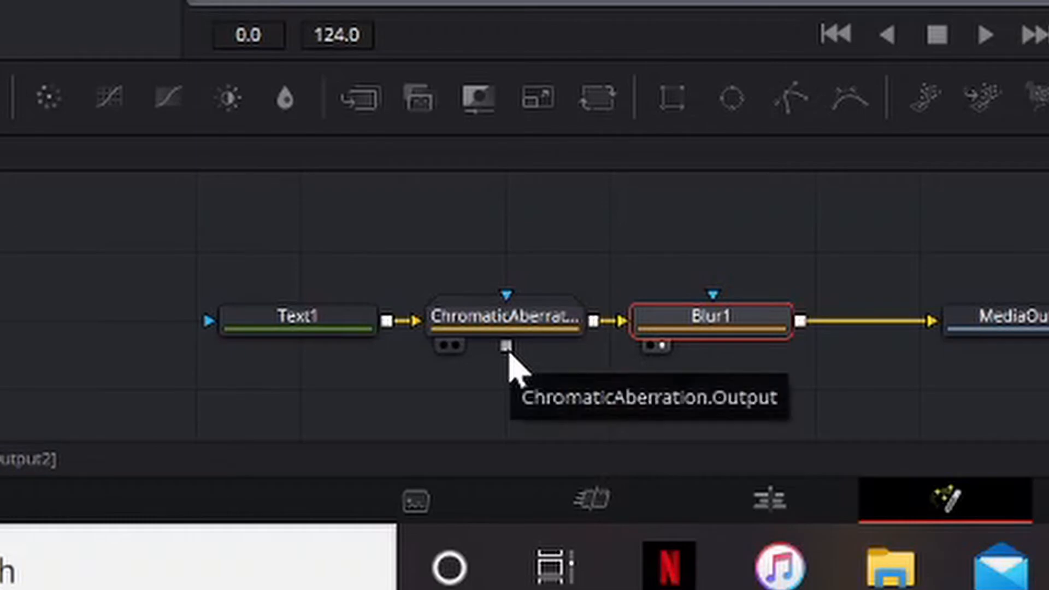
pyautogui.moveTo(478, 334)
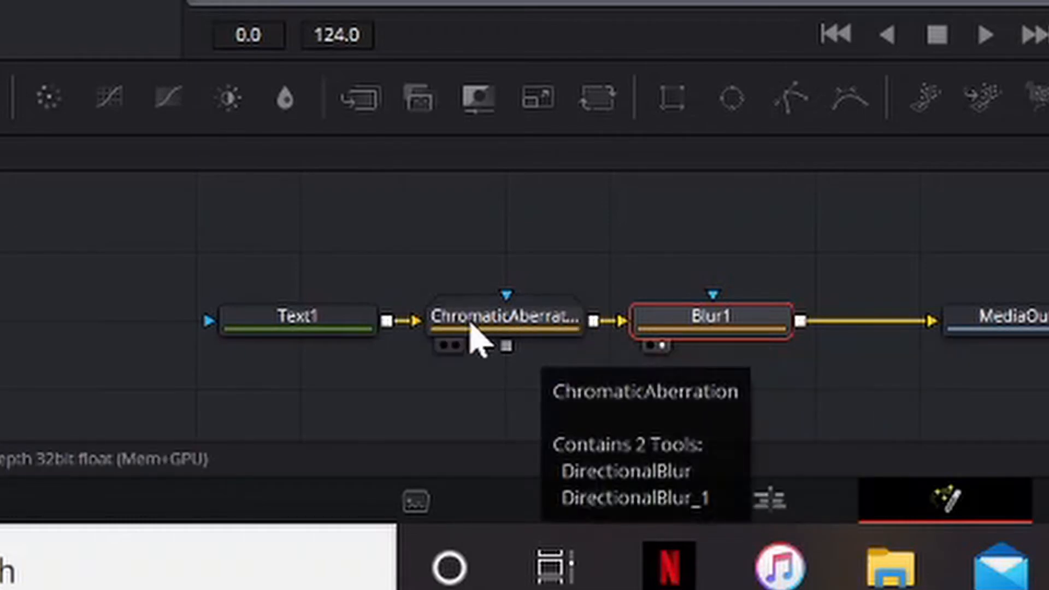
pyautogui.moveTo(595, 354)
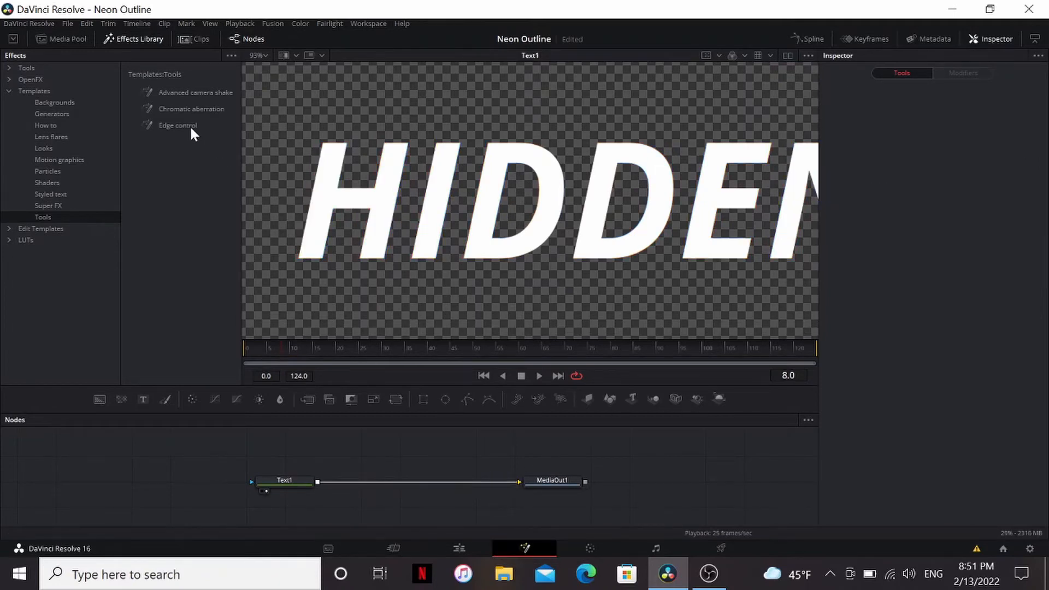
# Step: Insert the Edge control (AlphaEdgeCCv) node after Text1
pyautogui.click(284, 480)
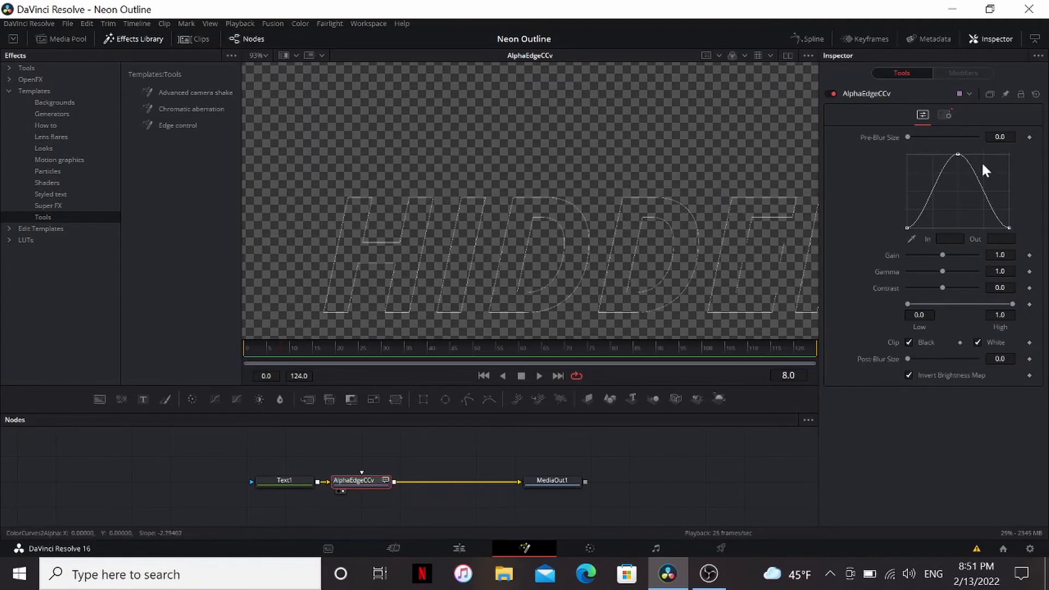
pyautogui.moveTo(962, 175)
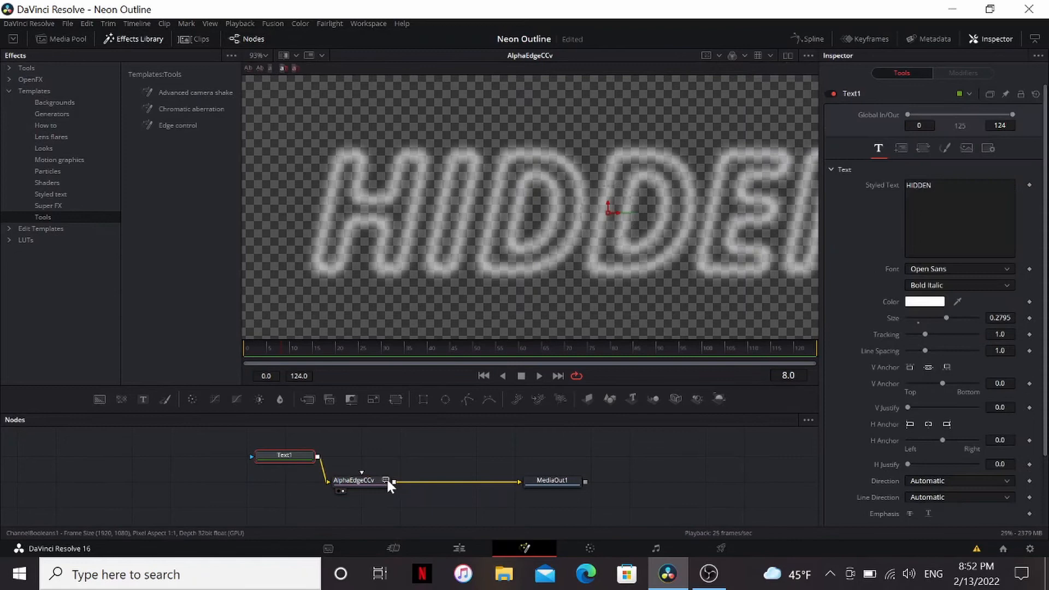
# Step: Add a Brightness Contrast node after Edge Control and check its general settings
pyautogui.click(357, 480)
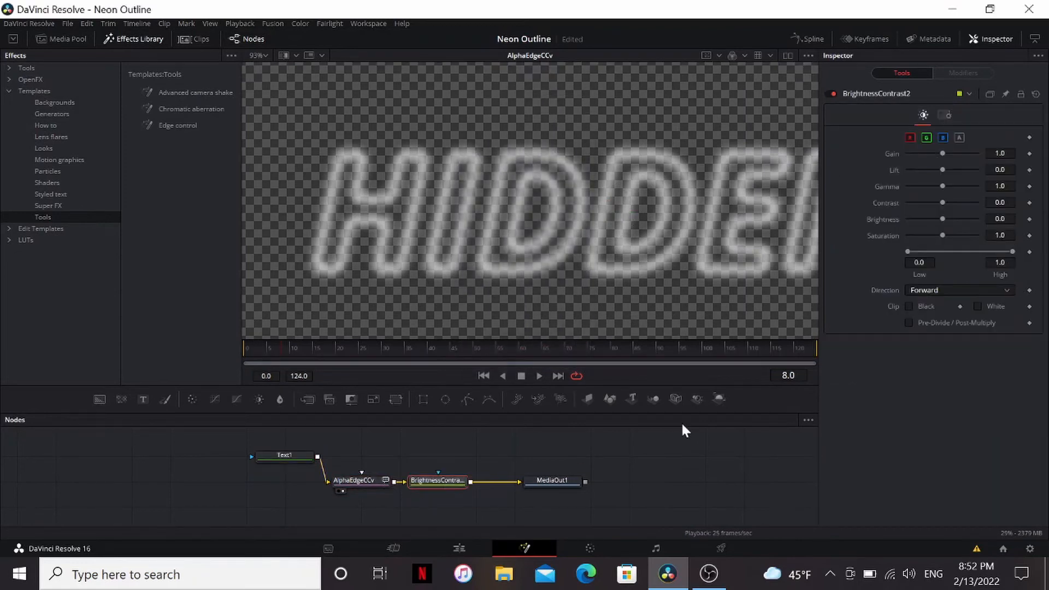
pyautogui.click(944, 114)
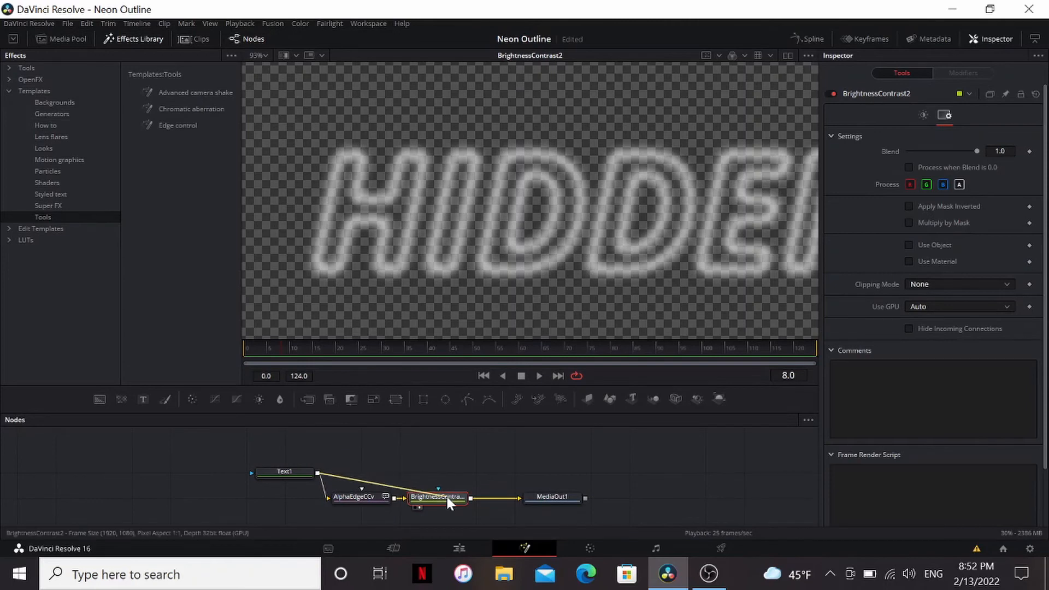
pyautogui.click(908, 223)
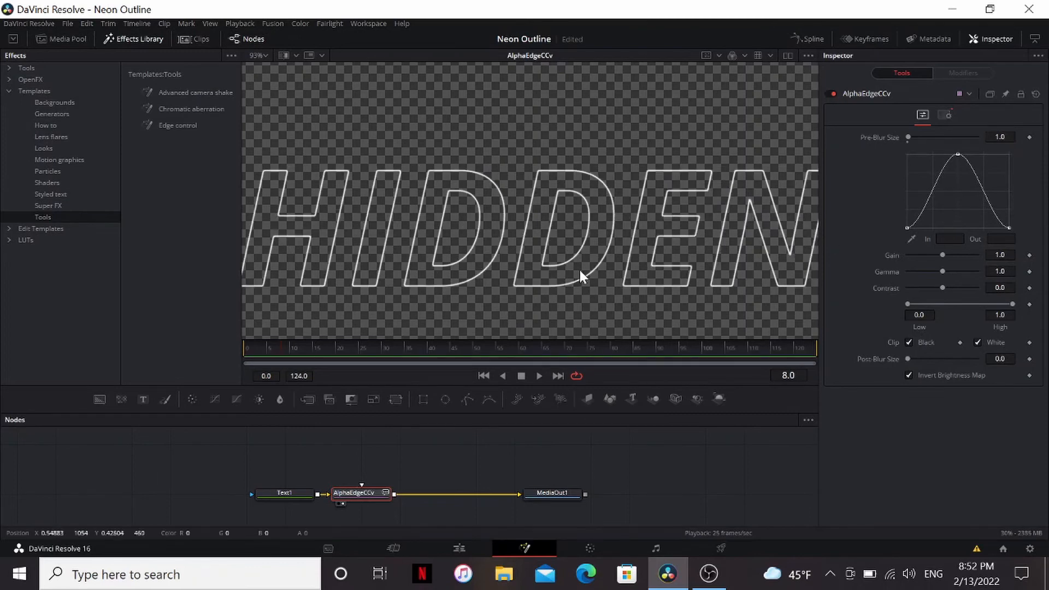
# Step: View Text1 on a solid black background, preview the media clip, then view Text1 again
pyautogui.click(247, 493)
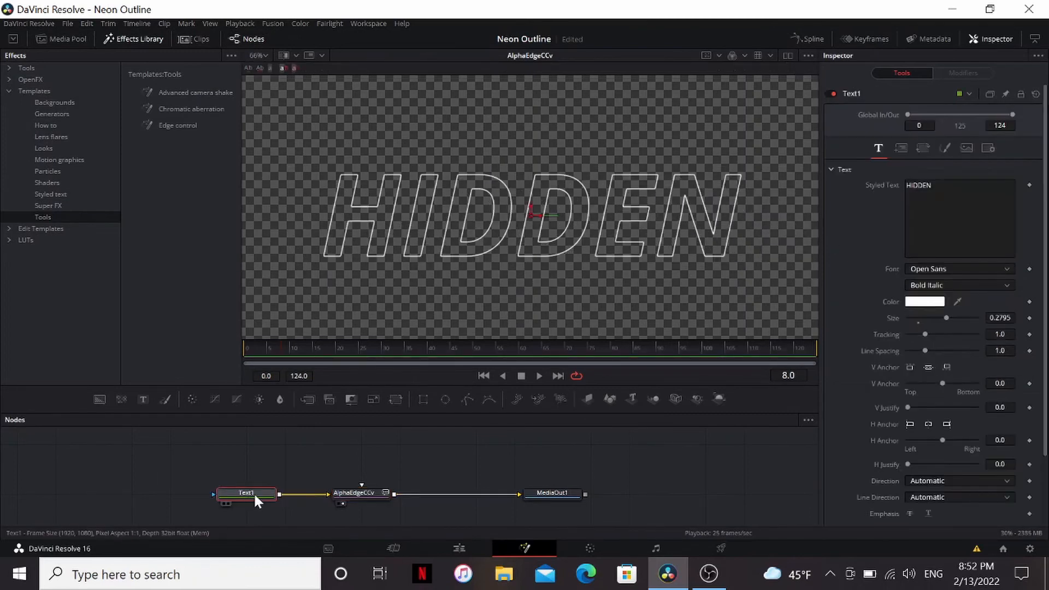
pyautogui.click(245, 493)
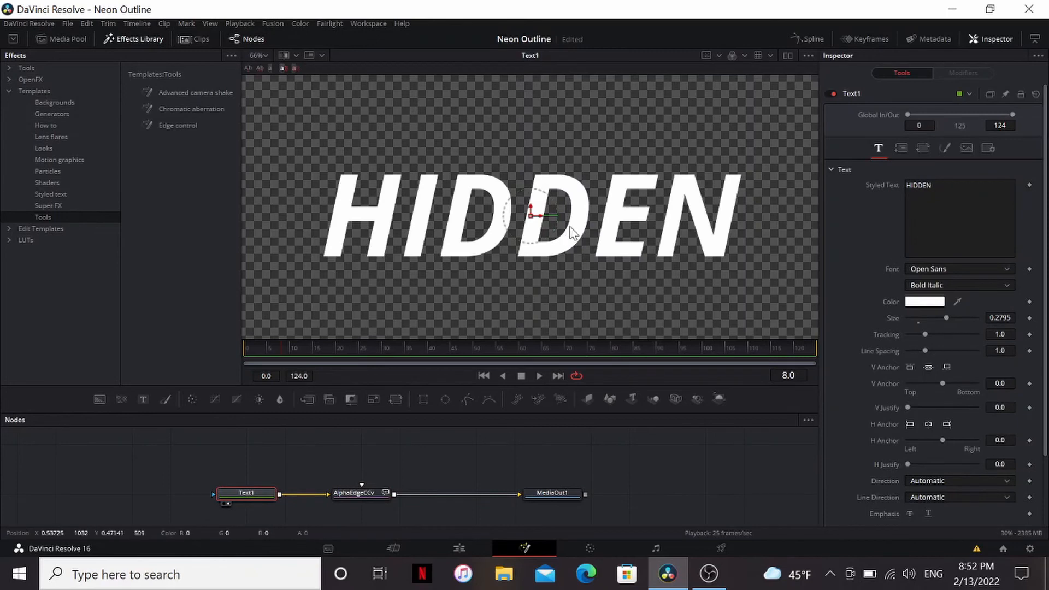
pyautogui.click(730, 56)
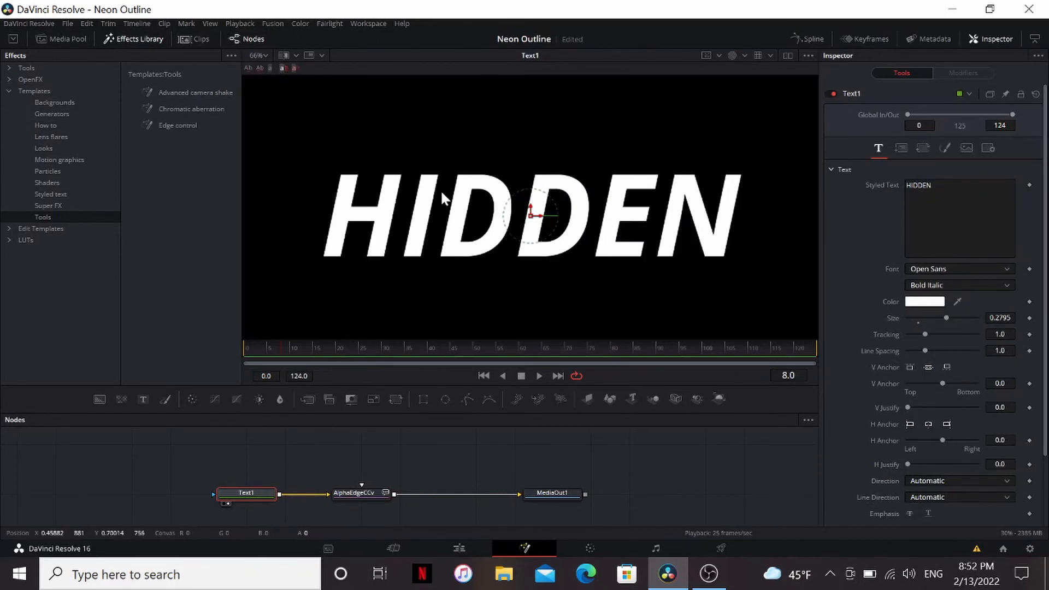
pyautogui.moveTo(341, 176)
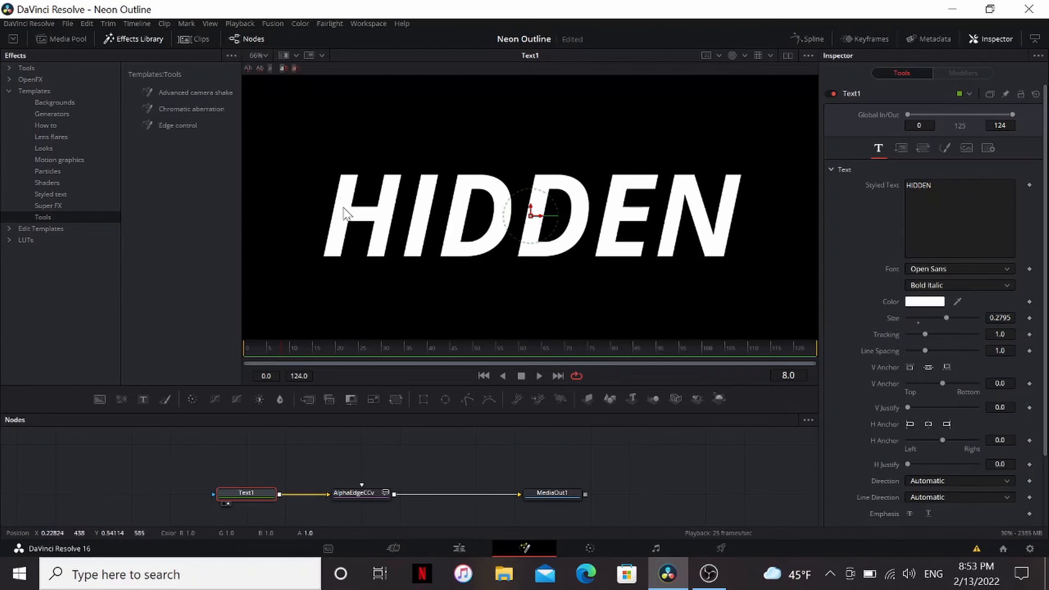
pyautogui.moveTo(468, 115)
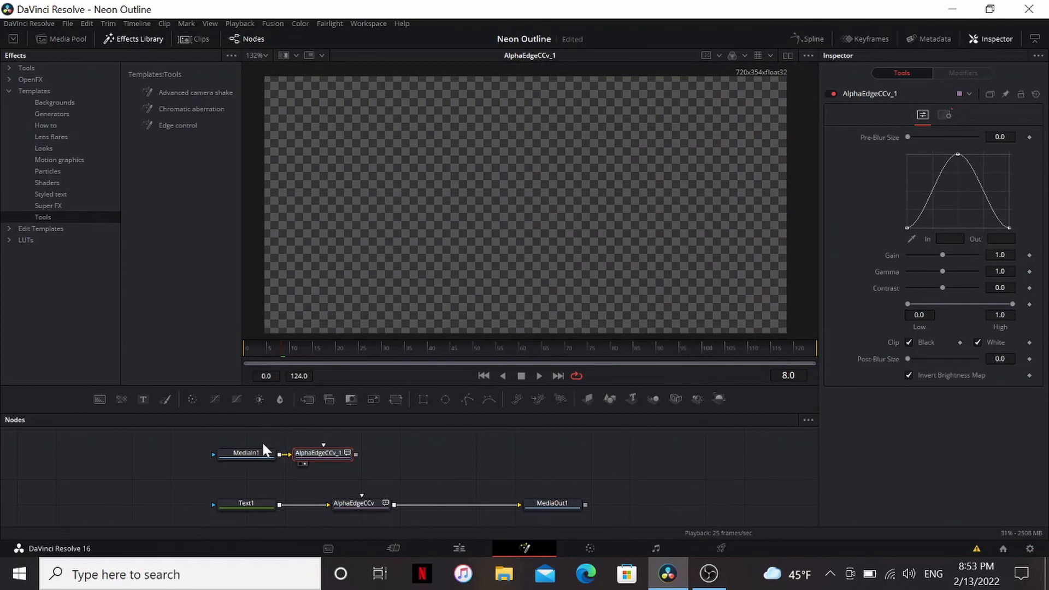
pyautogui.click(246, 453)
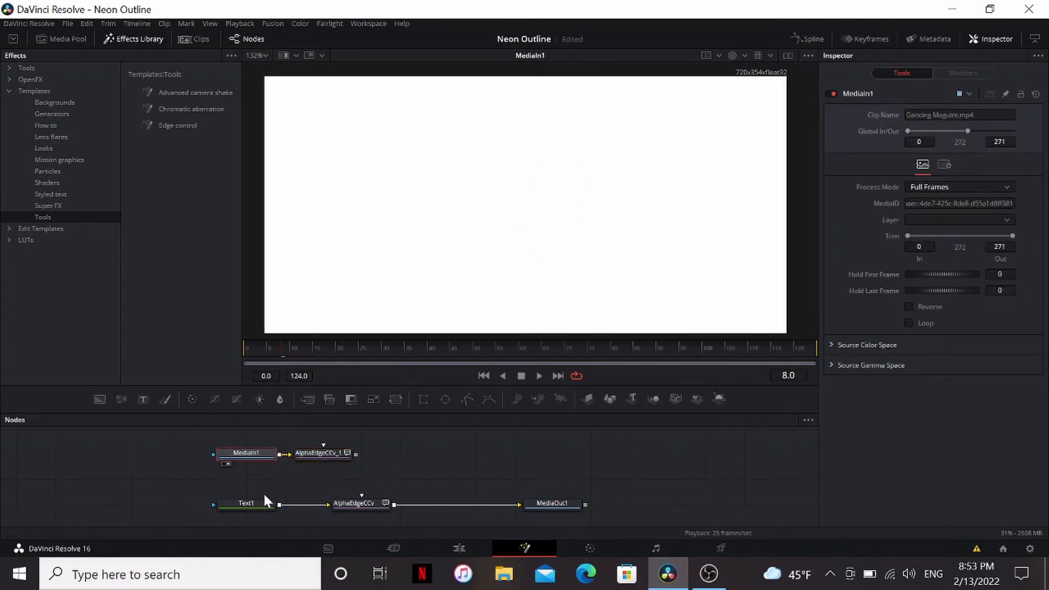
pyautogui.click(247, 493)
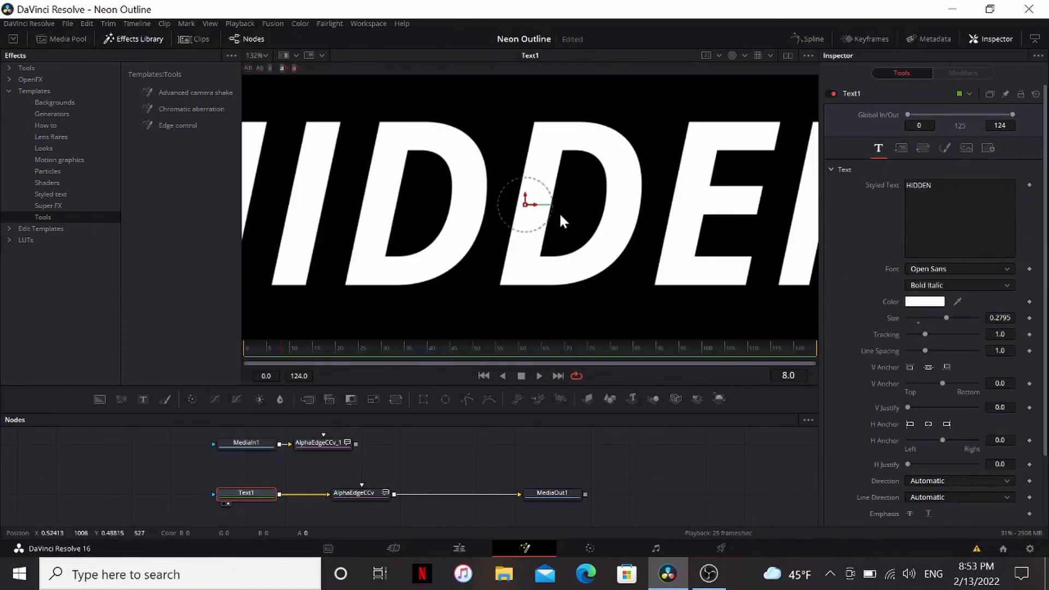